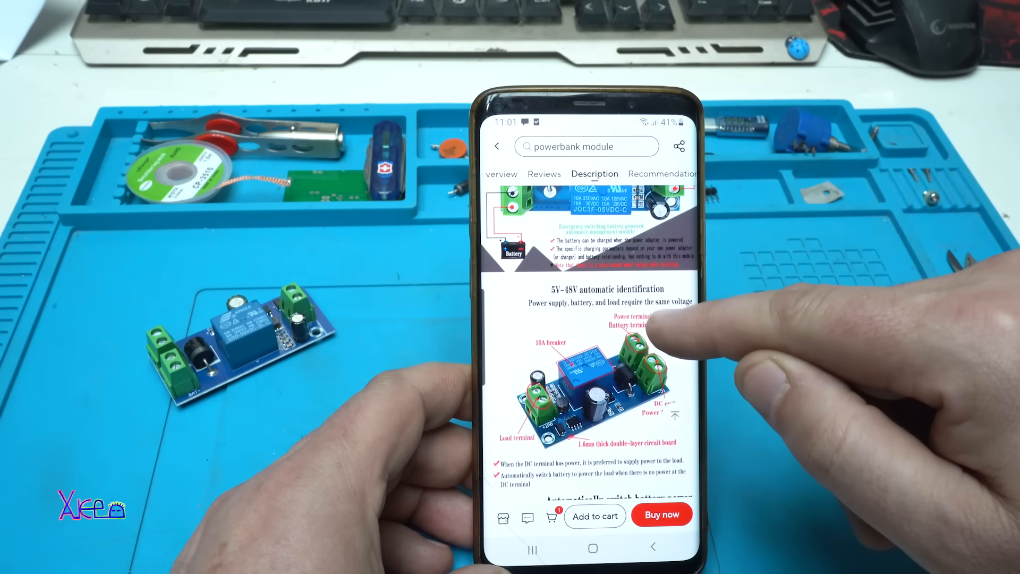
scroll(down, 3)
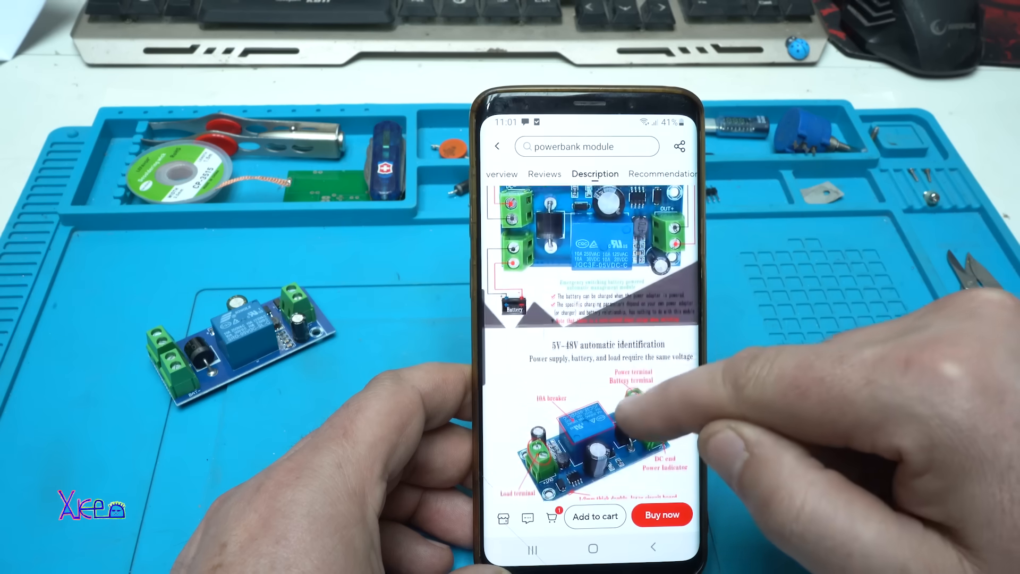
scroll(down, 3)
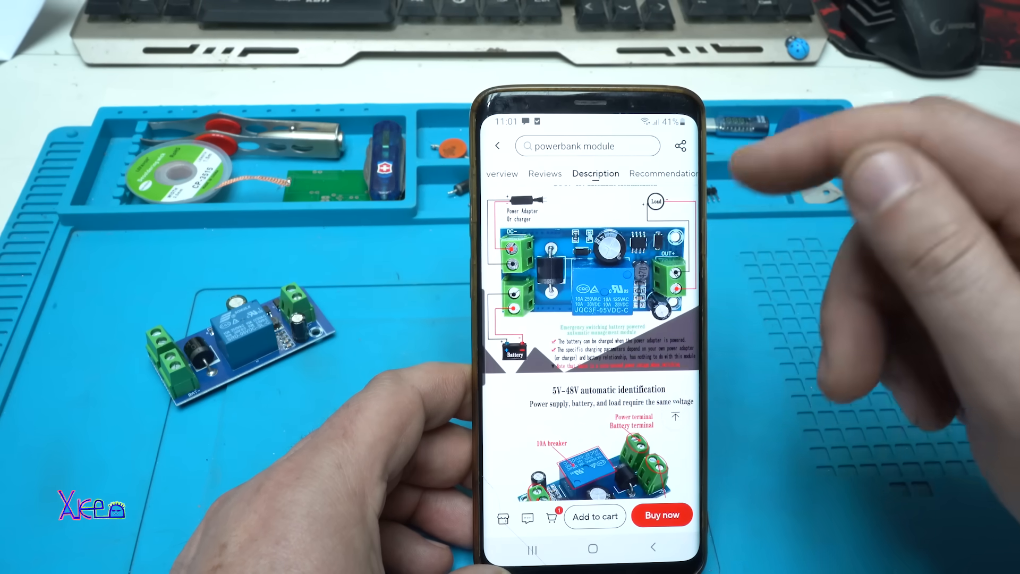
scroll(down, 3)
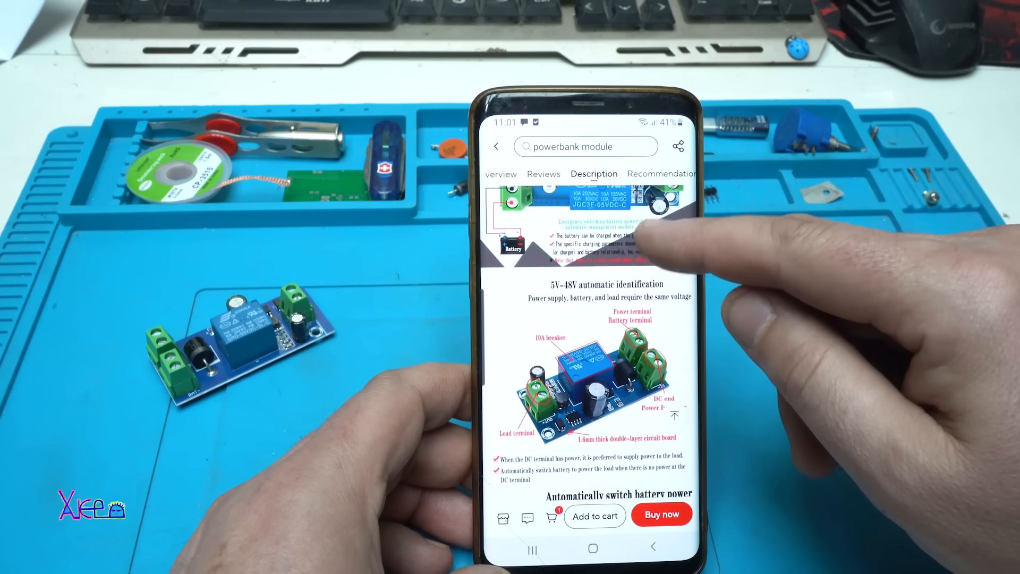